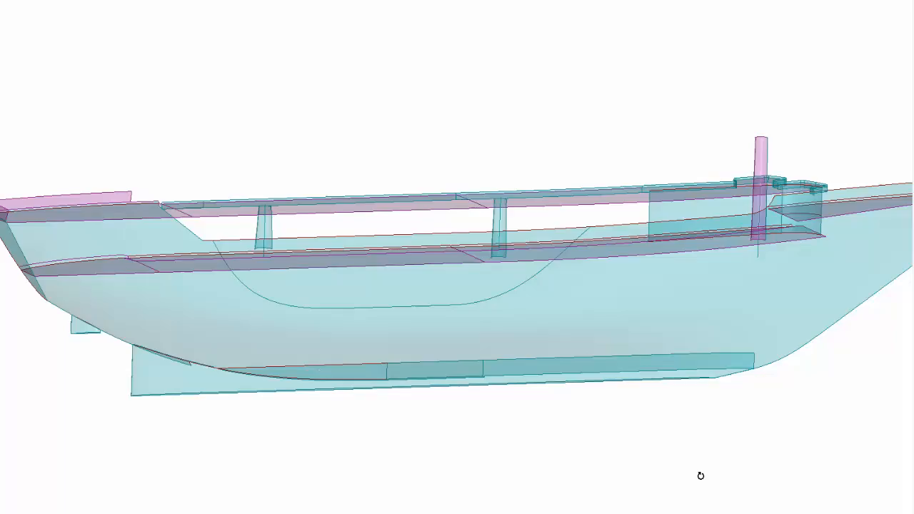
# Orbit the view around the translucent boat hull to show its keel, deck rails and mast
pyautogui.moveTo(701, 476); pyautogui.dragTo(511, 458)
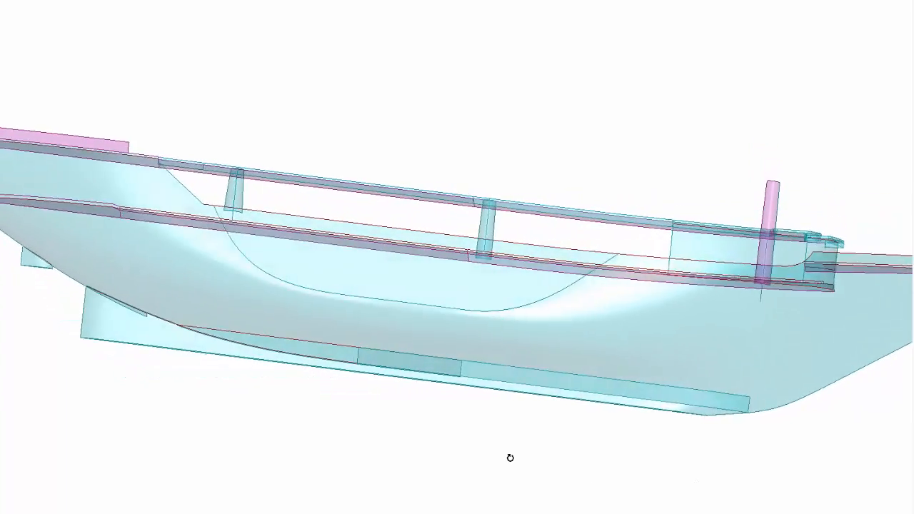